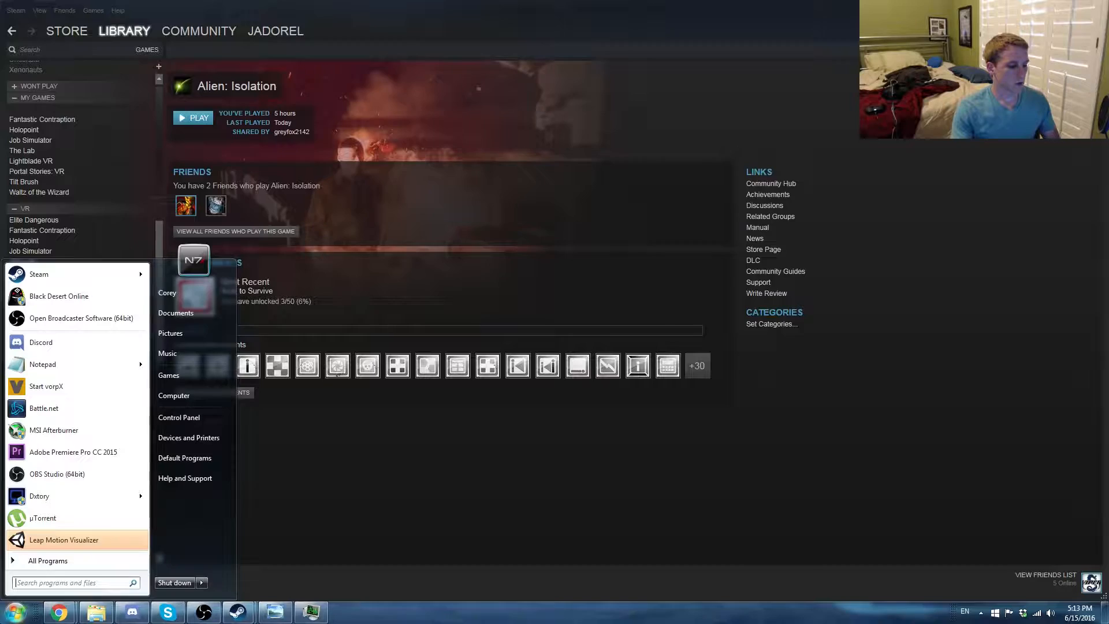
mouse_move(47, 385)
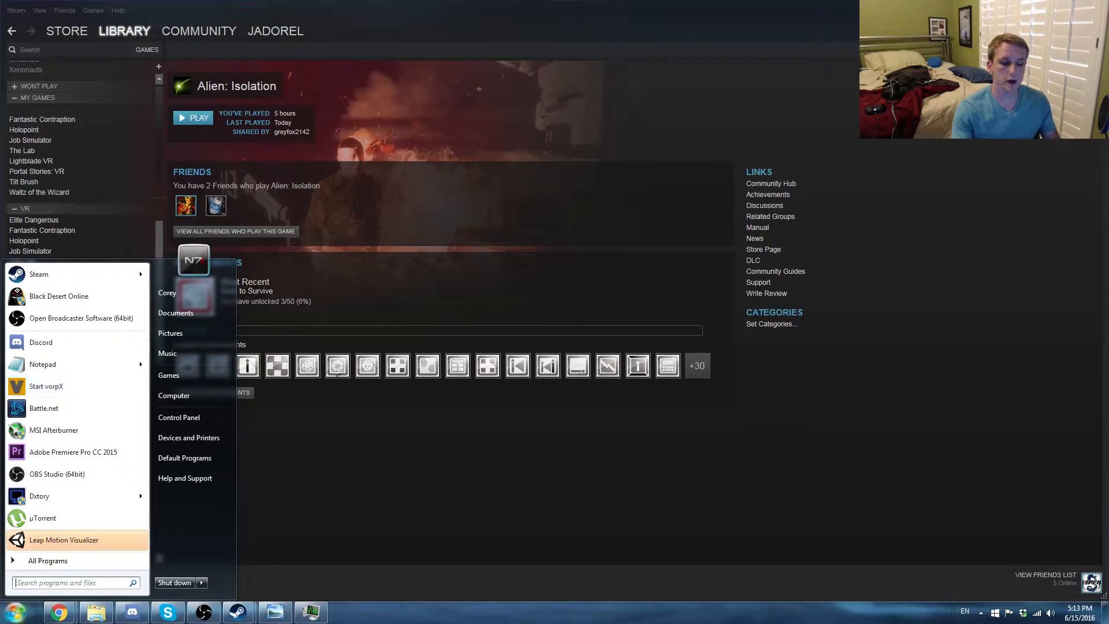
Launch vorpX from the Windows Start menu entry.
click(981, 612)
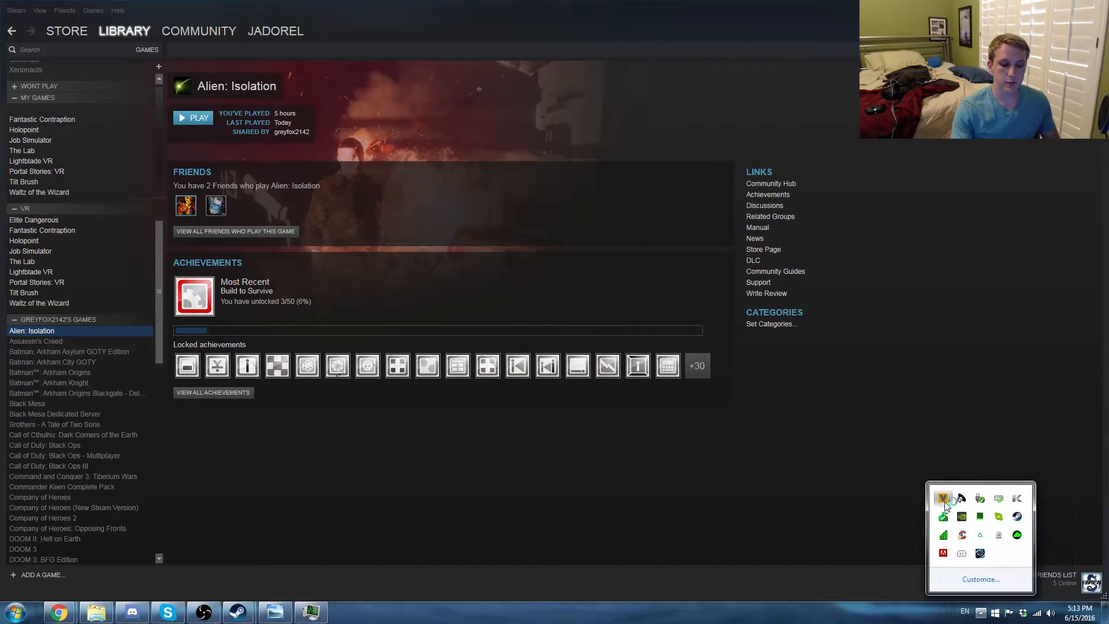
In vorpX Config General settings, select HTC Vive as the device and show the Game Settings Optimizer.
click(942, 498)
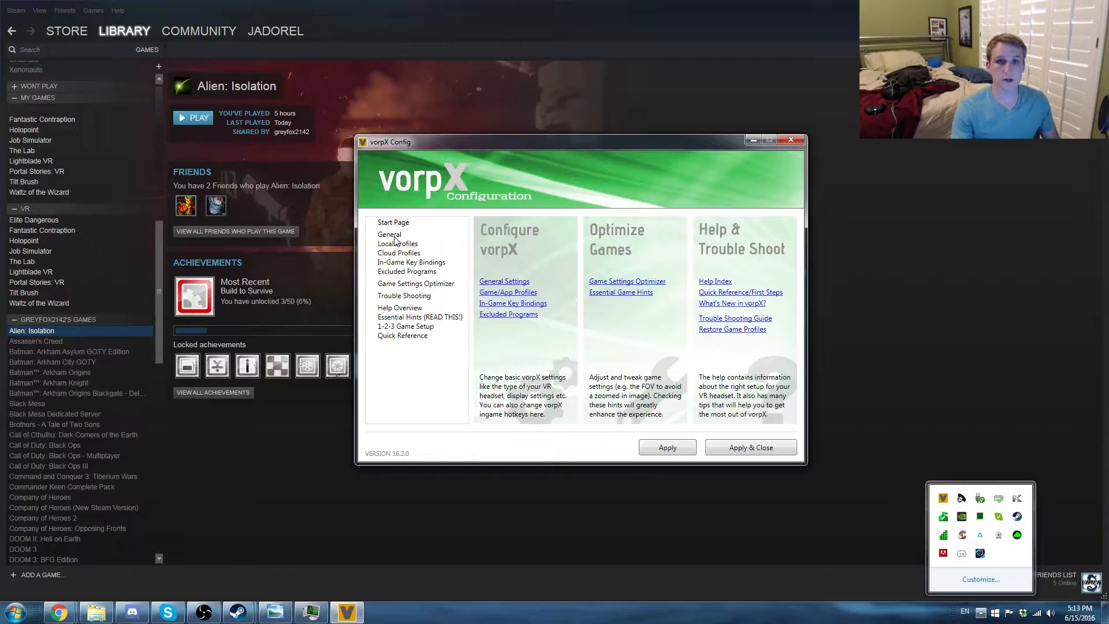
click(389, 234)
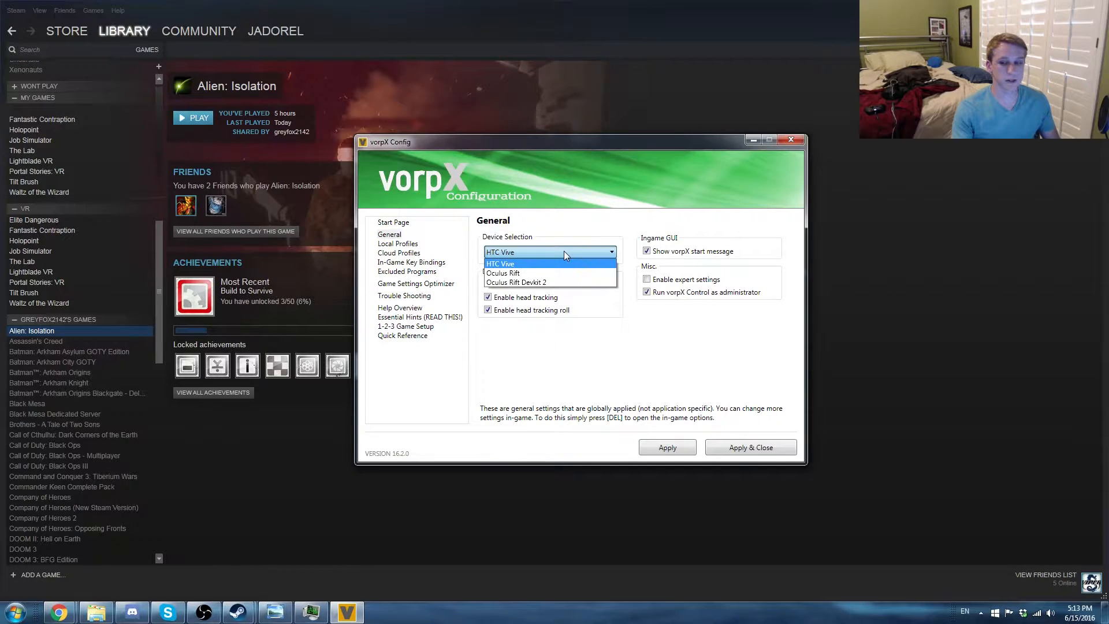
click(500, 263)
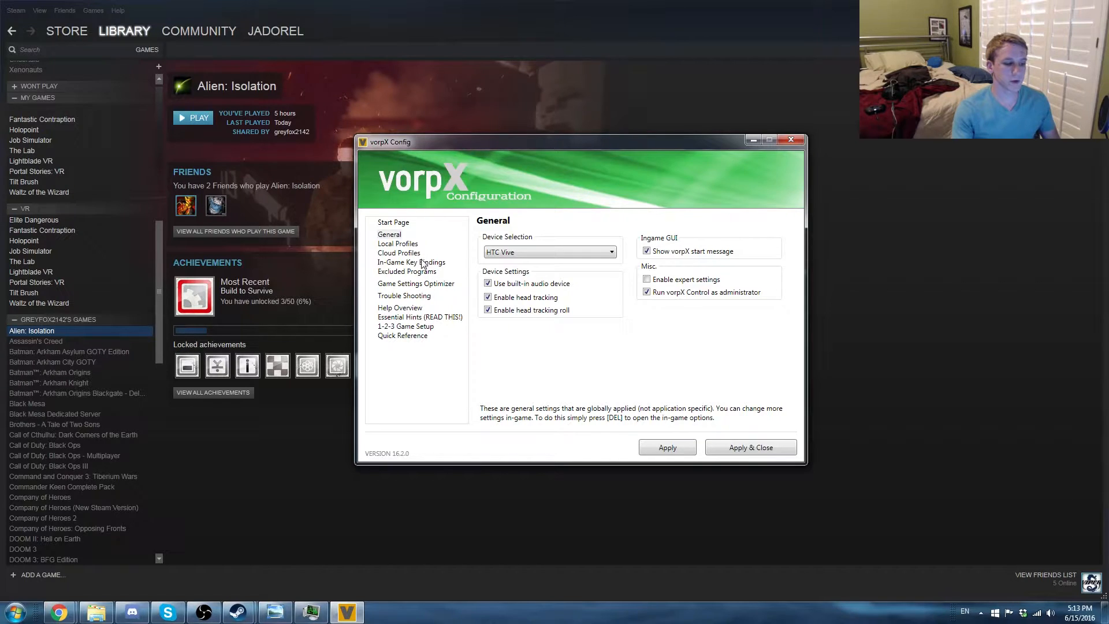
click(415, 283)
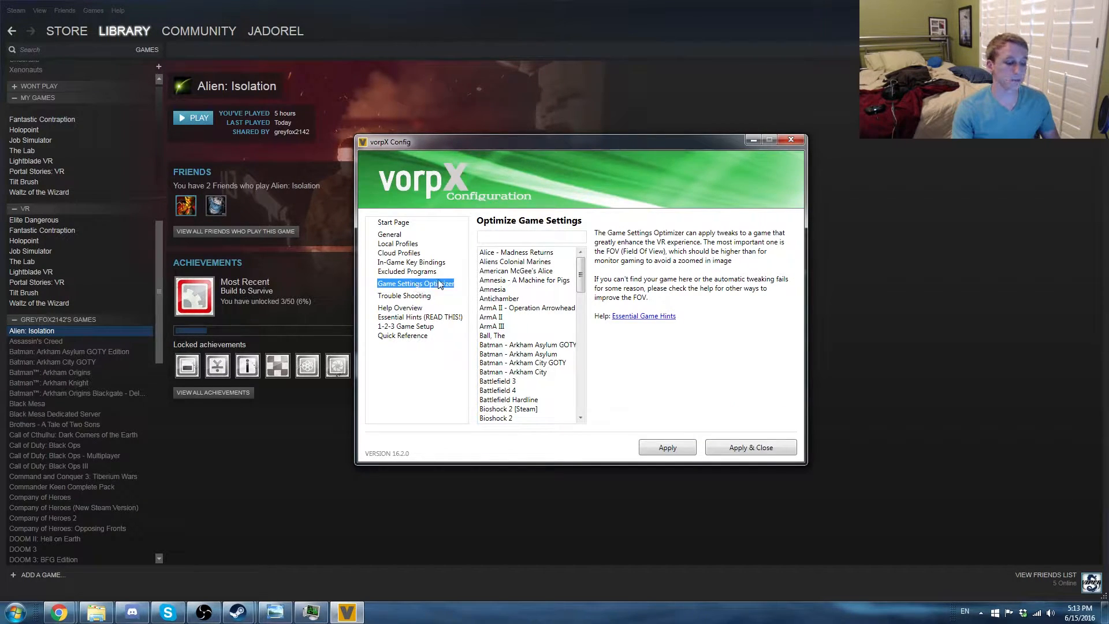
mouse_move(562, 266)
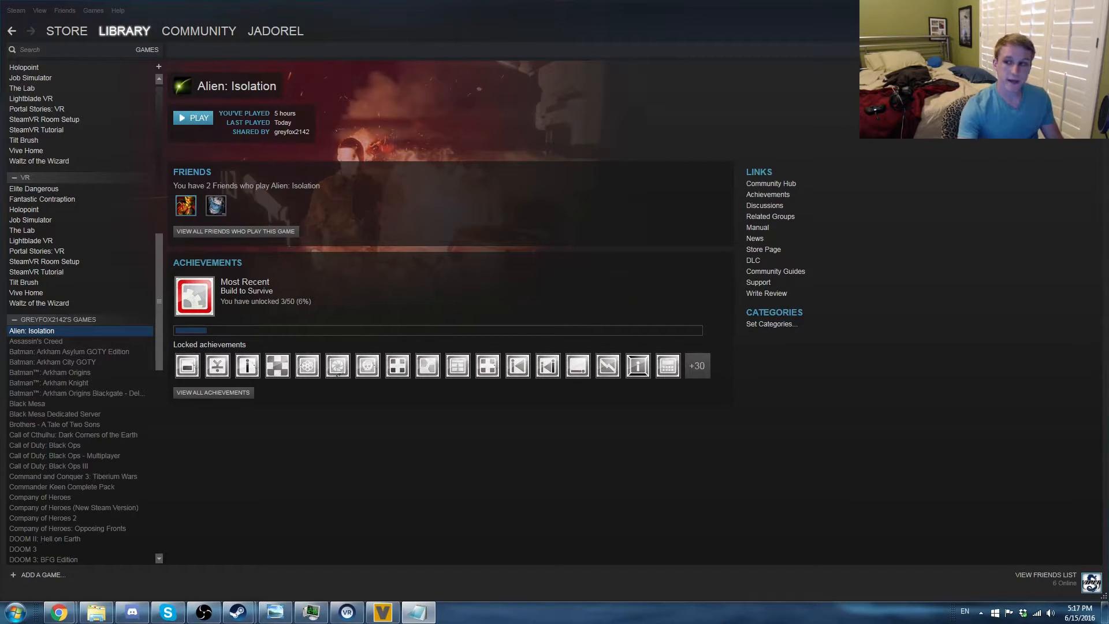
mouse_move(820, 392)
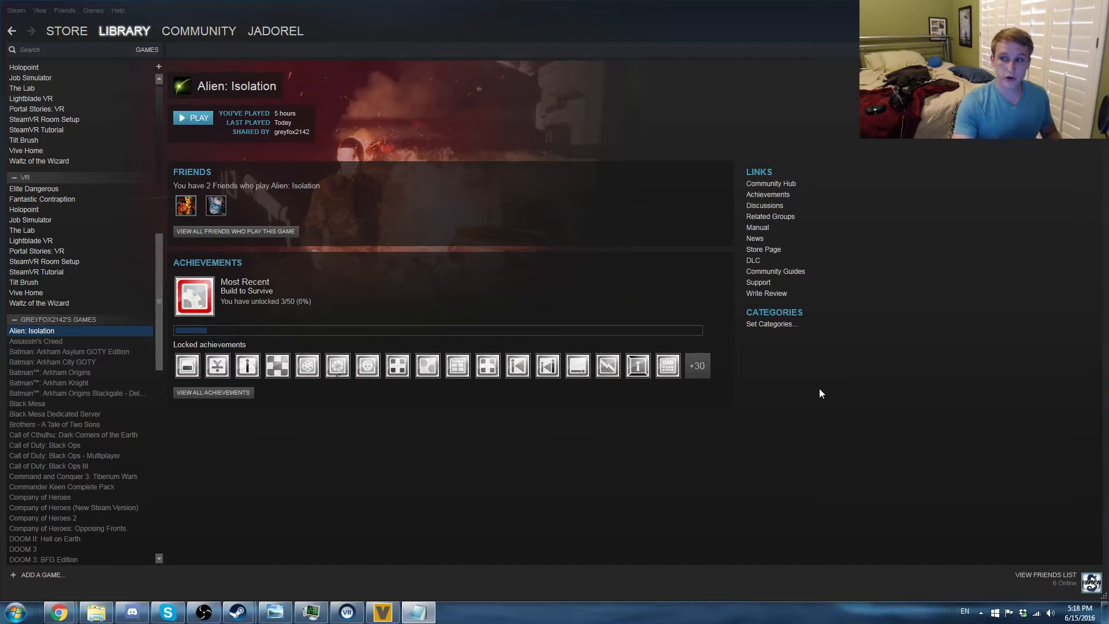
mouse_move(794, 398)
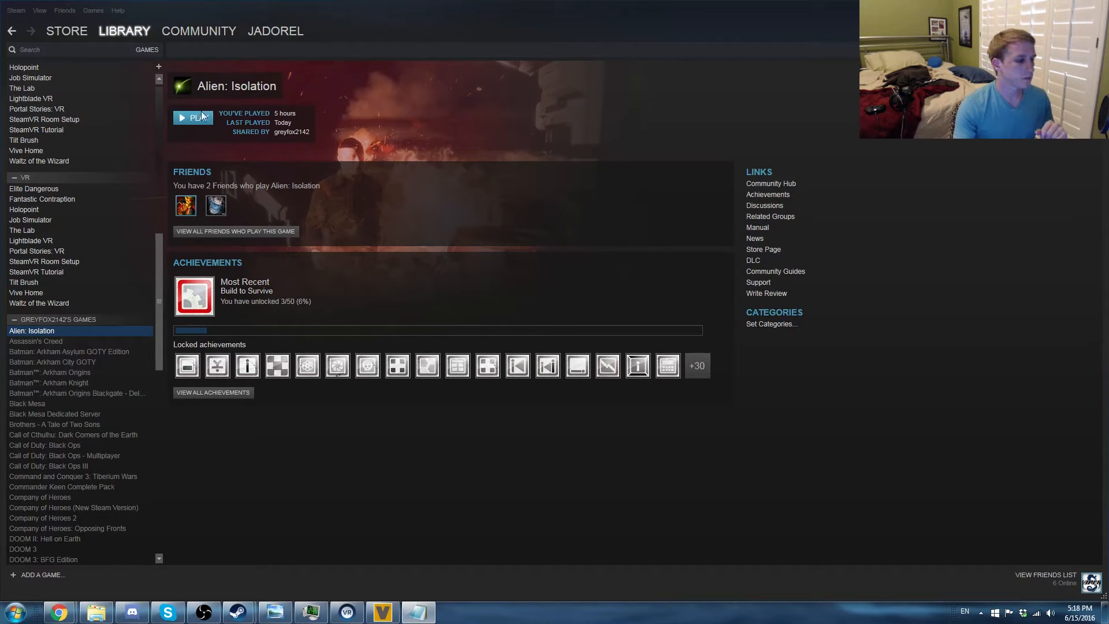
click(193, 117)
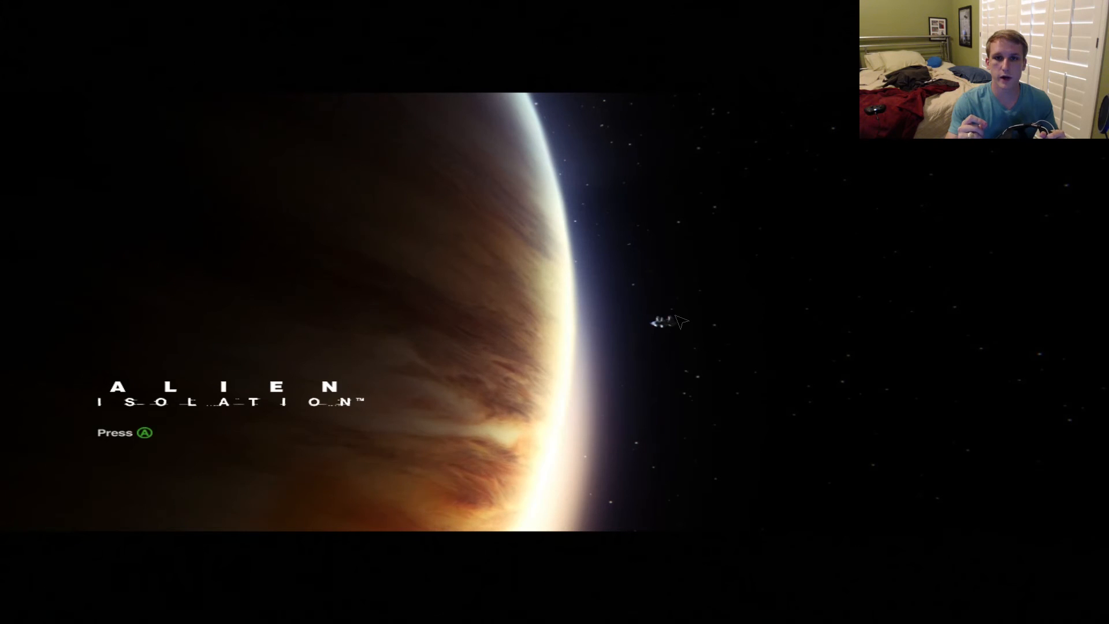
mouse_move(628, 336)
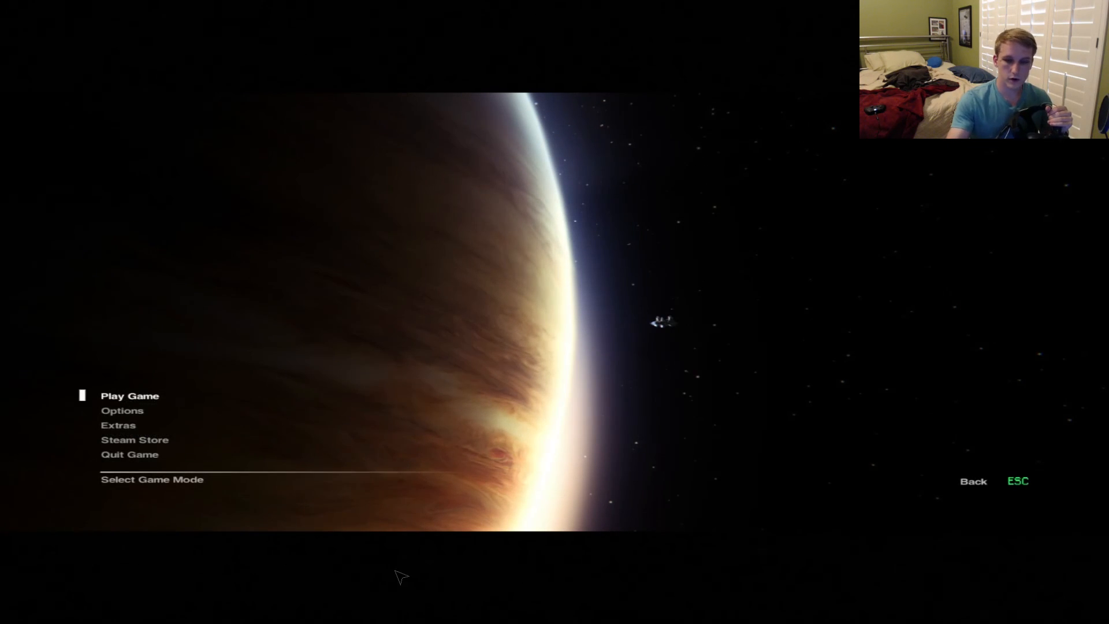
mouse_move(428, 572)
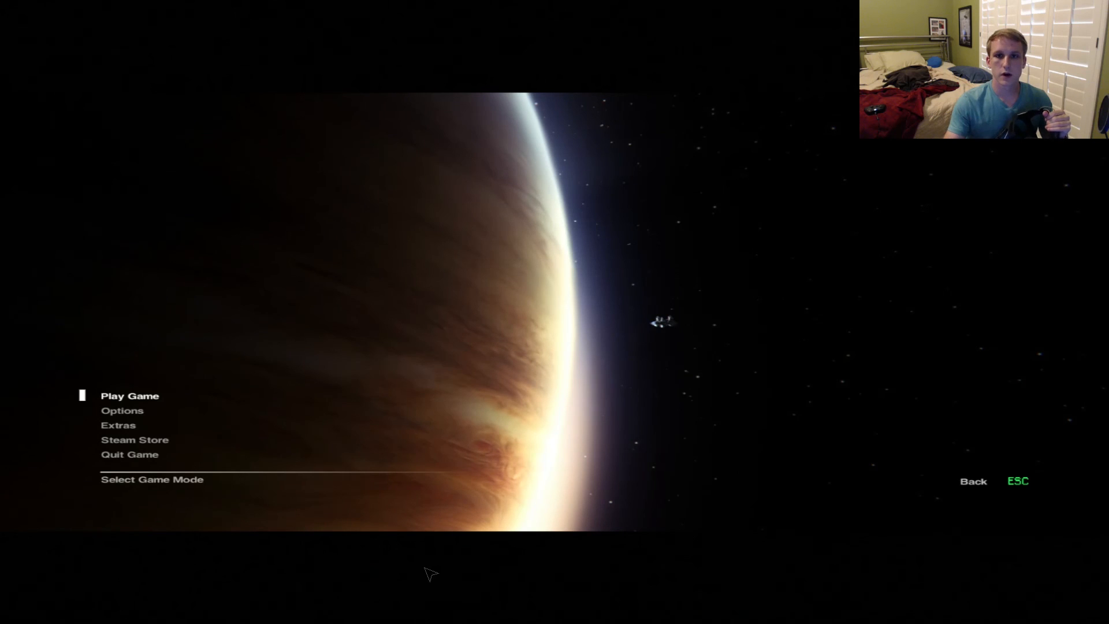
mouse_move(443, 599)
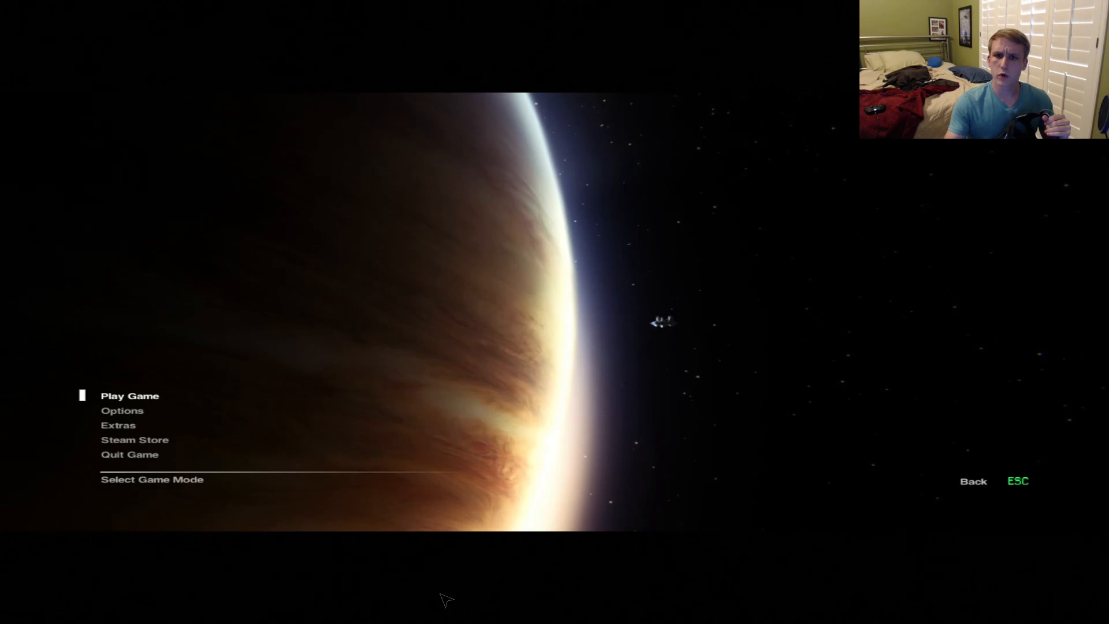